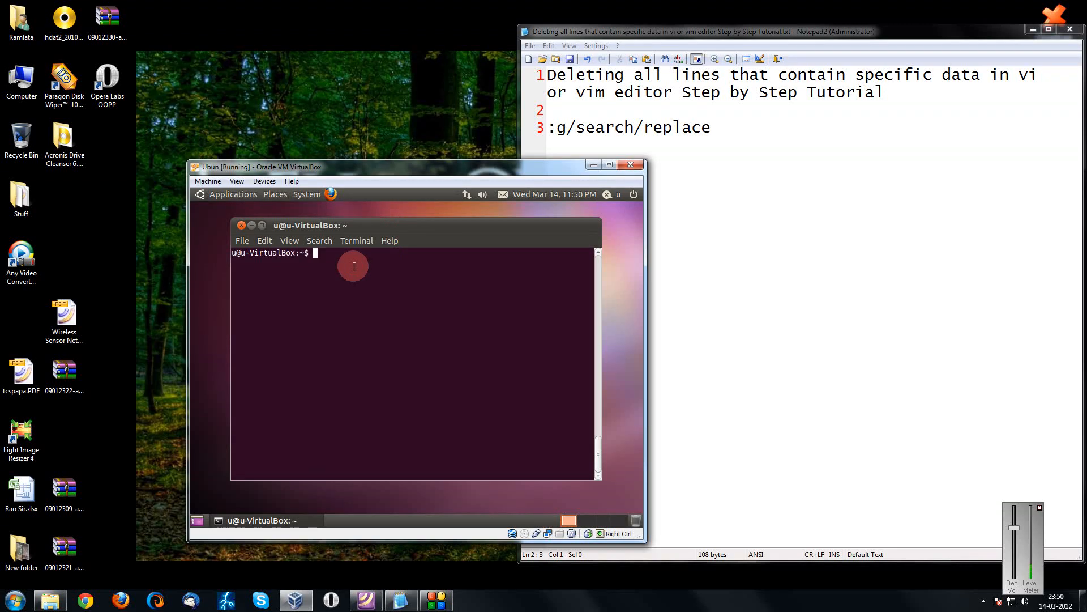
pyautogui.moveTo(350, 270)
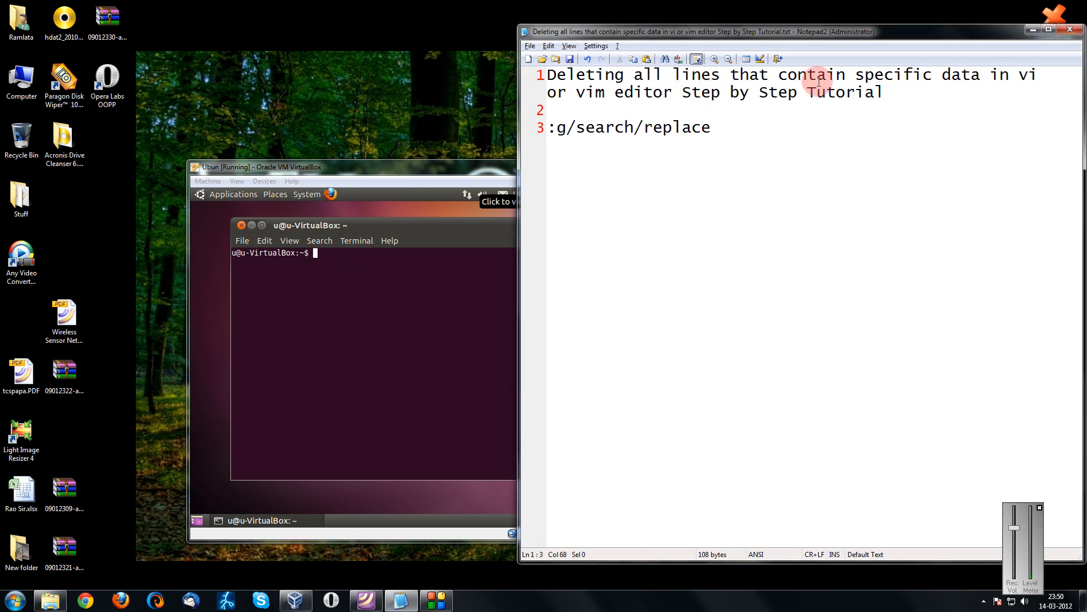
pyautogui.moveTo(936, 81)
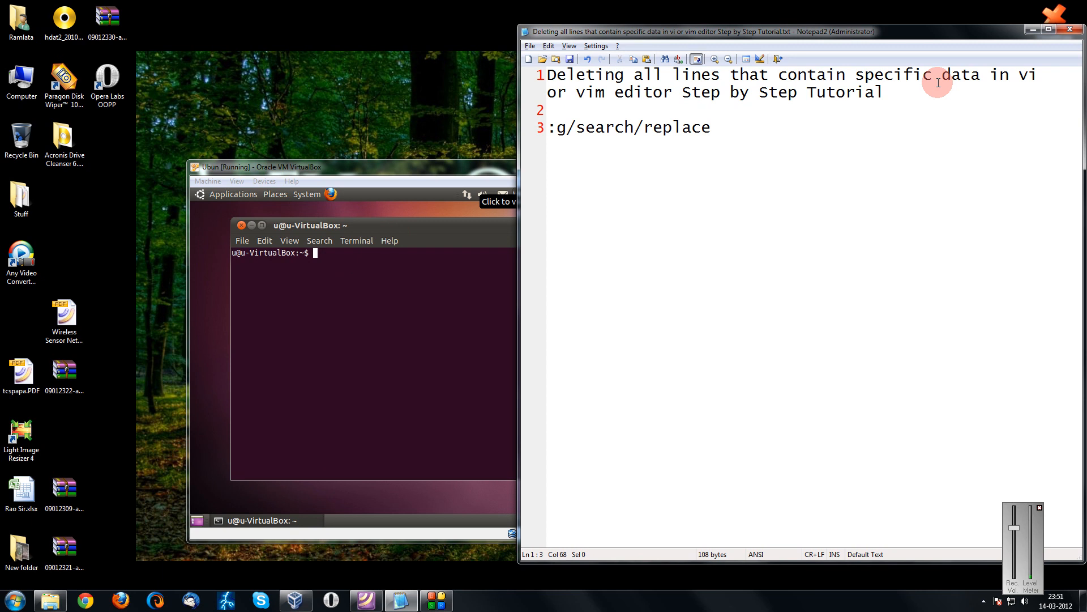
pyautogui.moveTo(886, 99)
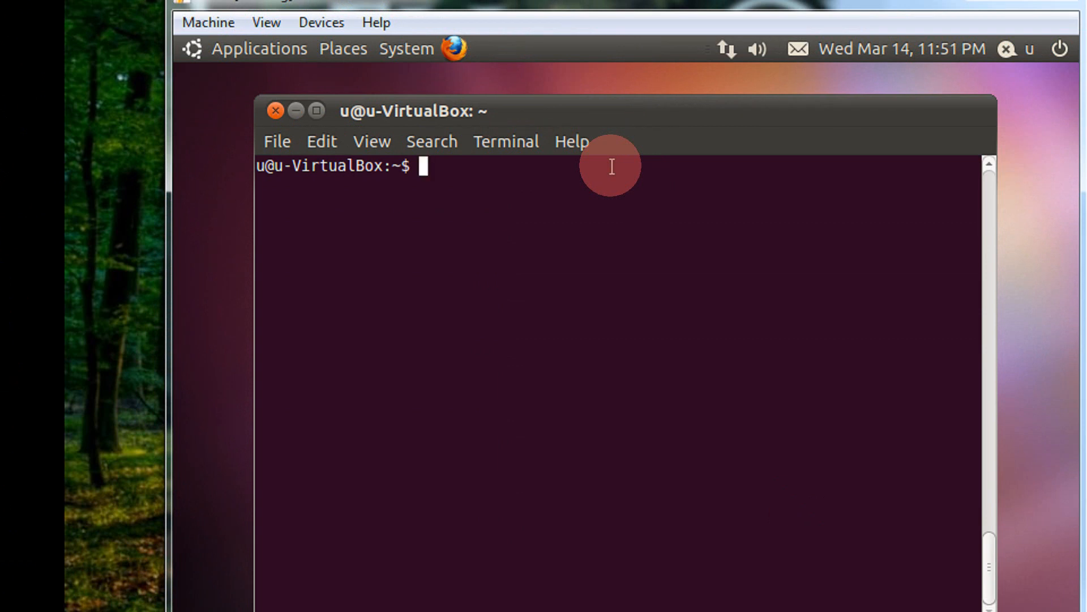
# Step: Launch vi on sample.txt to show its eight lines of words
pyautogui.write('i s')
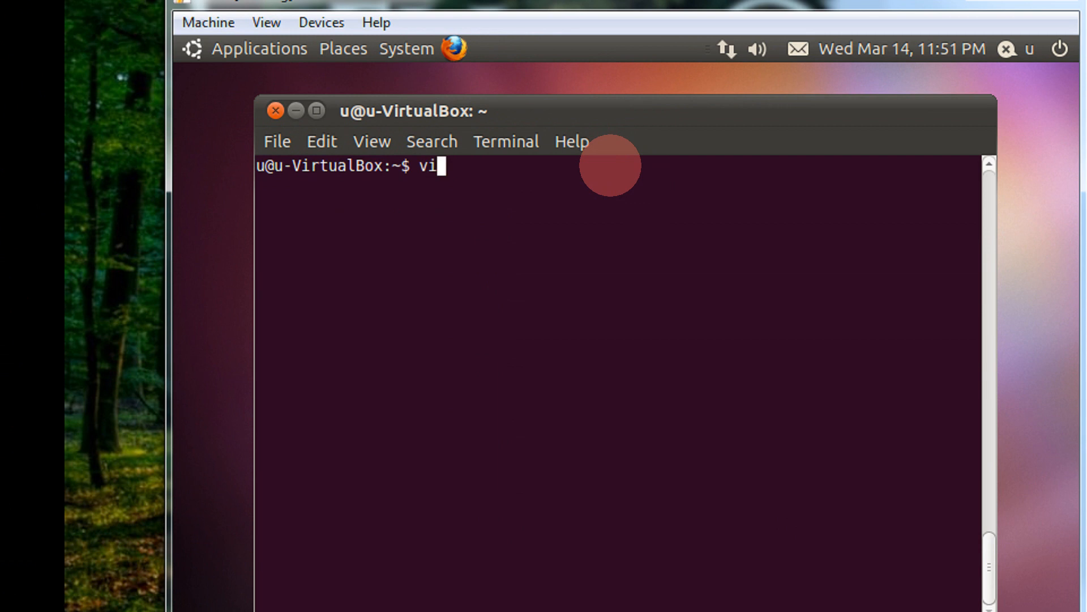
pyautogui.press('Return')
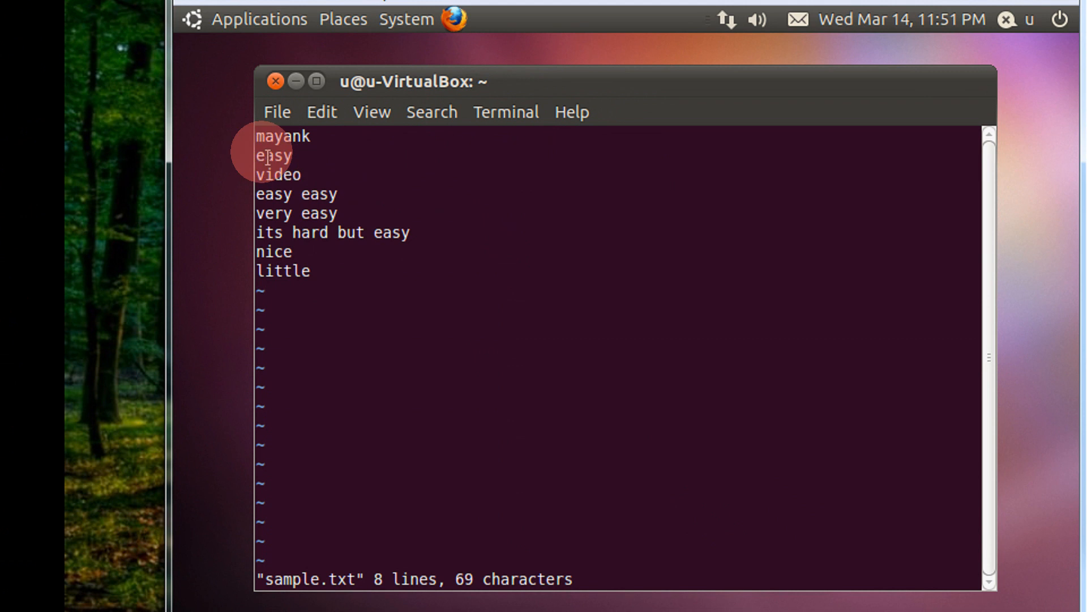
pyautogui.moveTo(340, 217)
pyautogui.write(':')
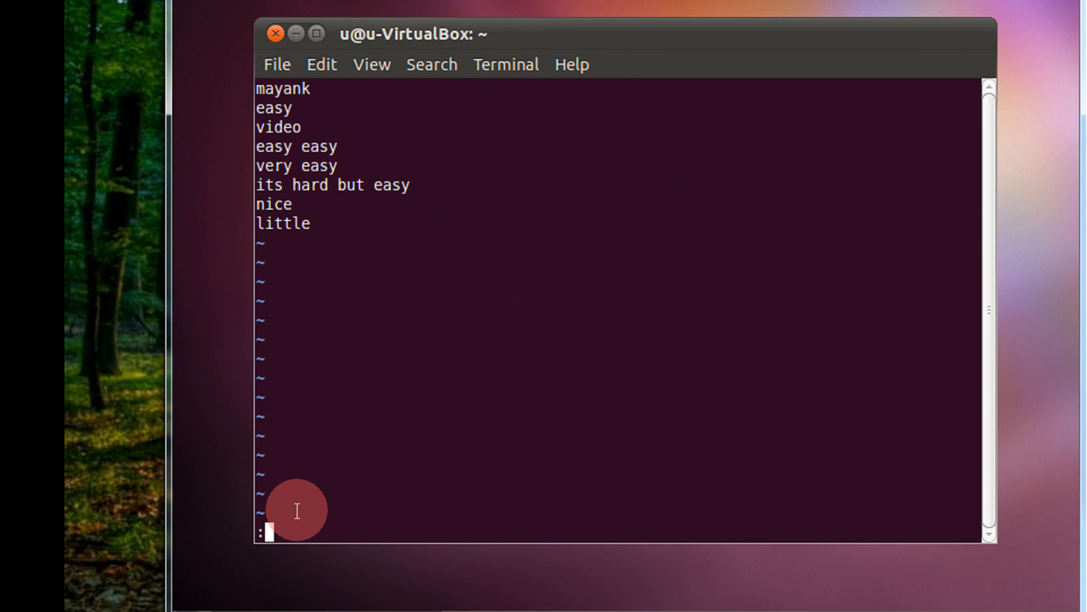
# Step: Run the global command :g/easy/d to remove all lines containing 'easy'
pyautogui.write('g')
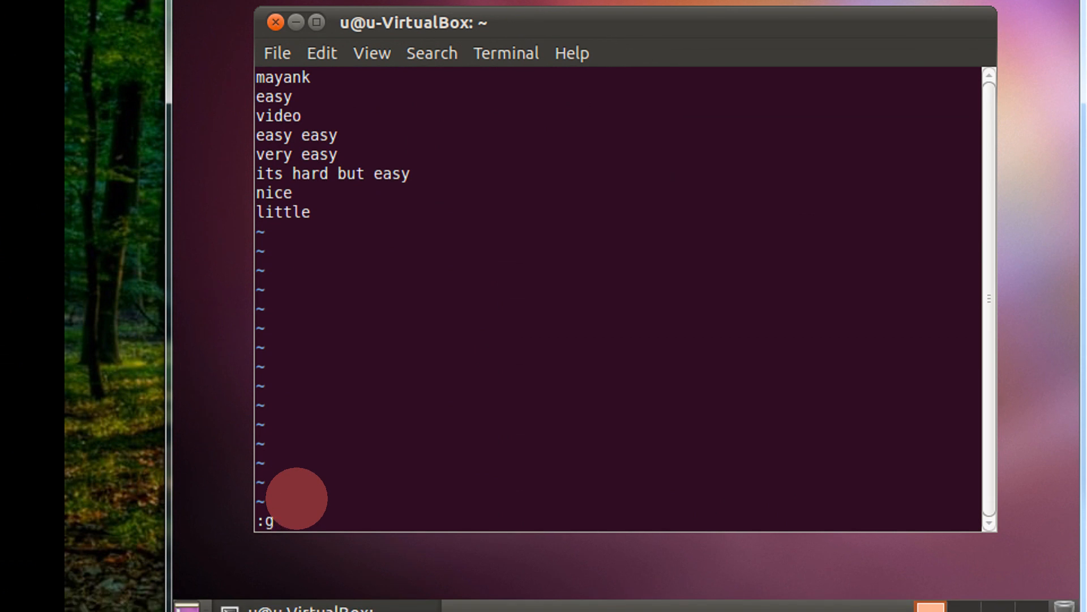
pyautogui.write('/')
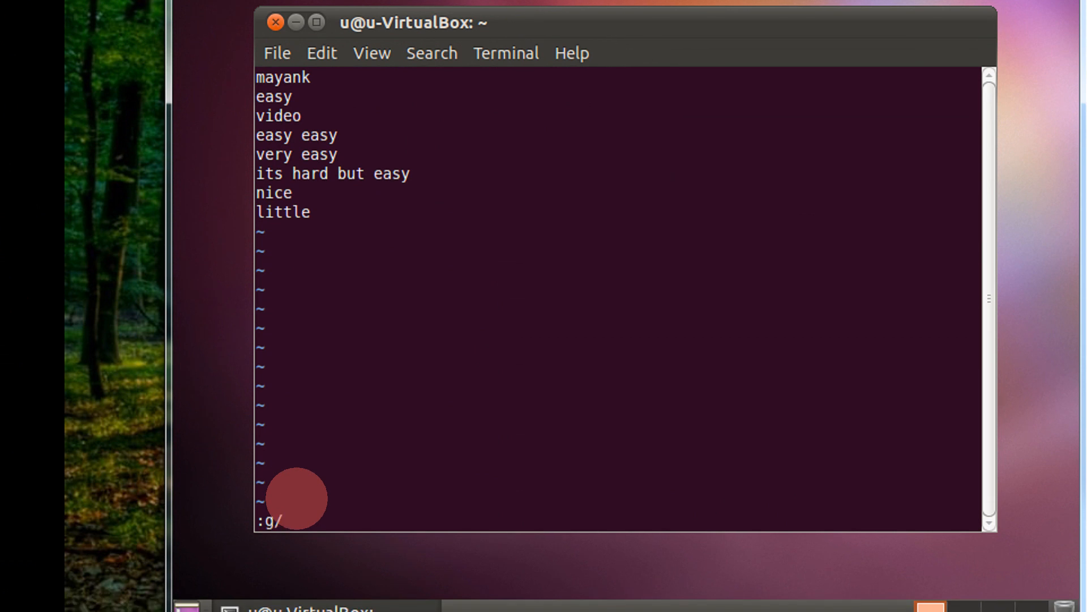
pyautogui.write('easy')
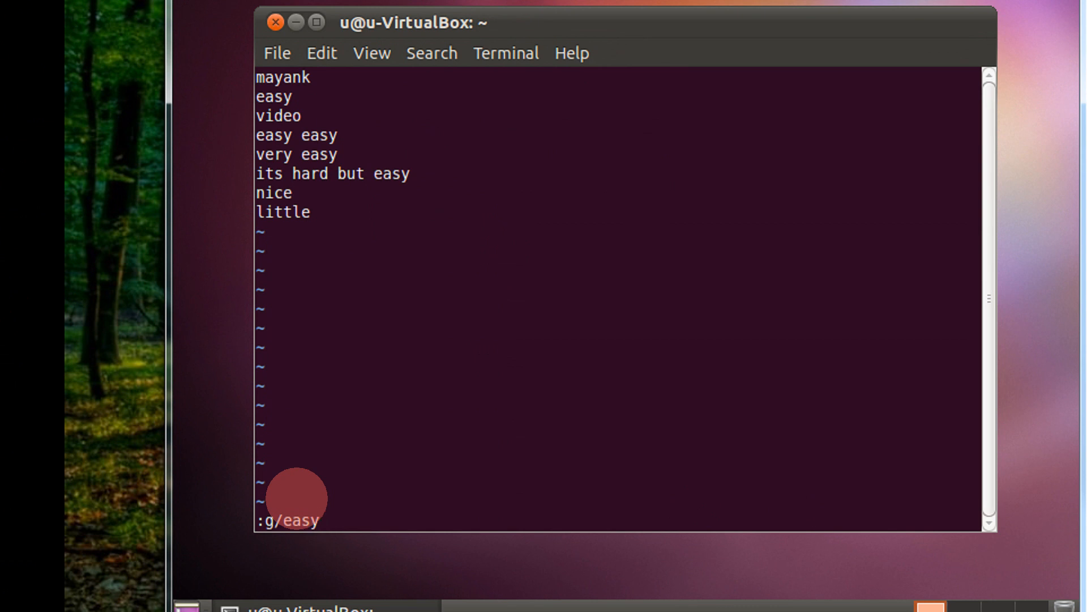
pyautogui.write('/')
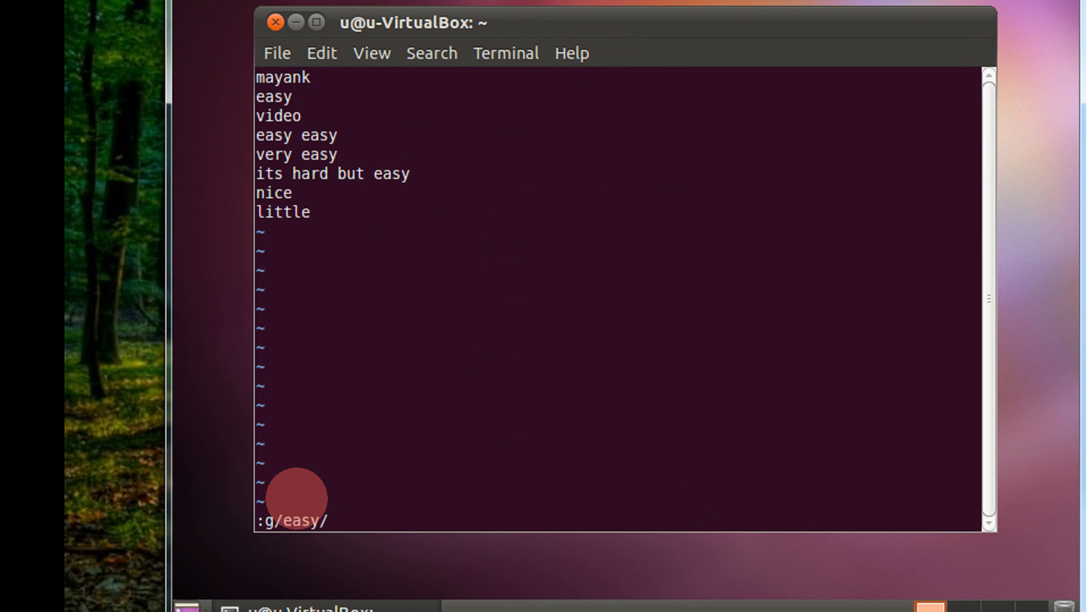
pyautogui.write('d')
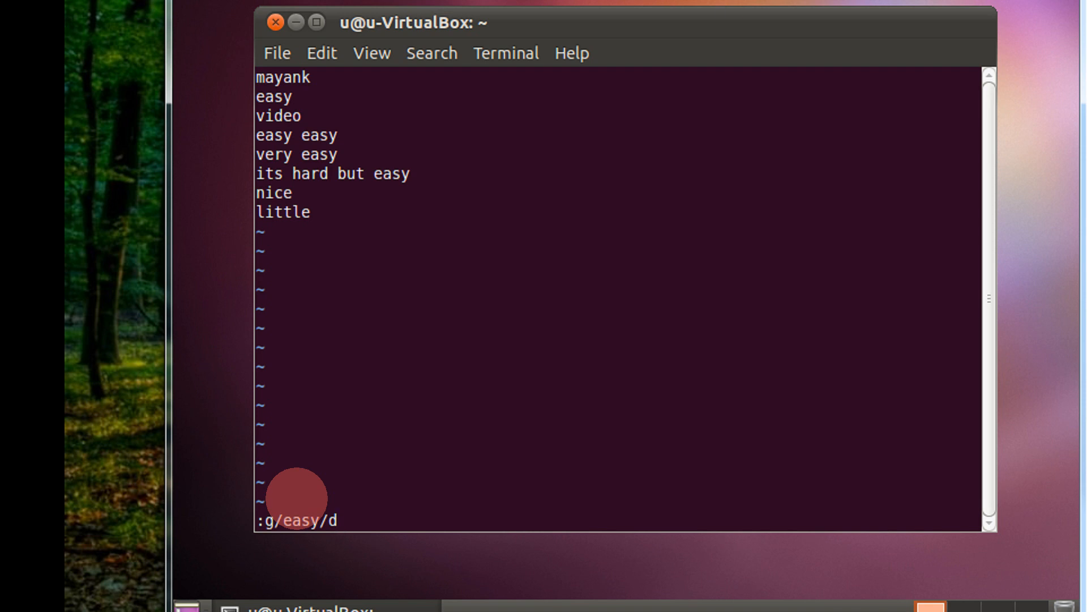
pyautogui.press('Return')
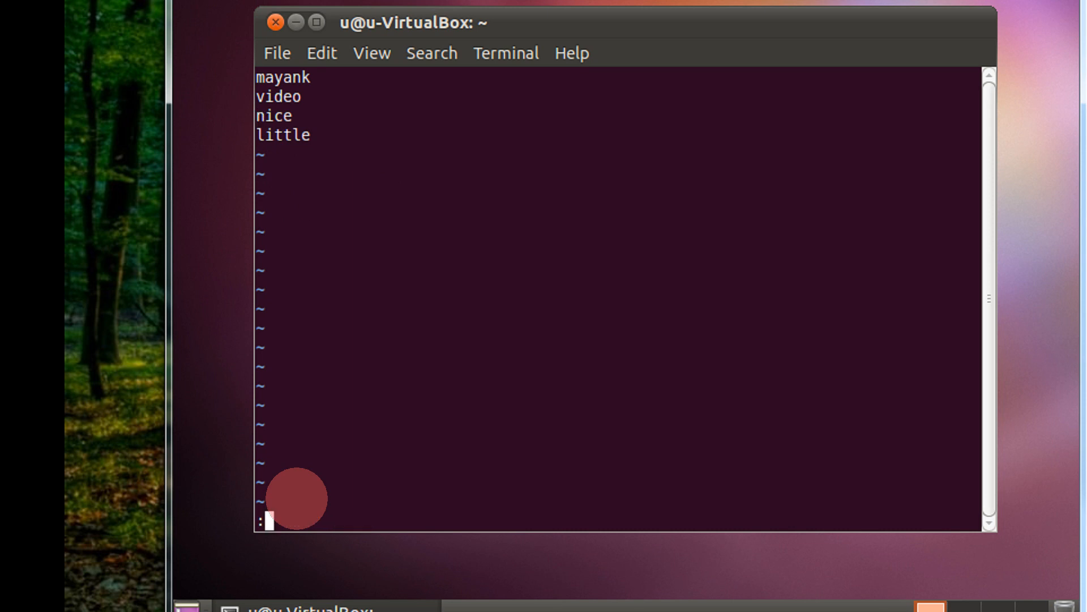
# Step: Run :g/video/d to remove the line containing 'video'
pyautogui.write('g/')
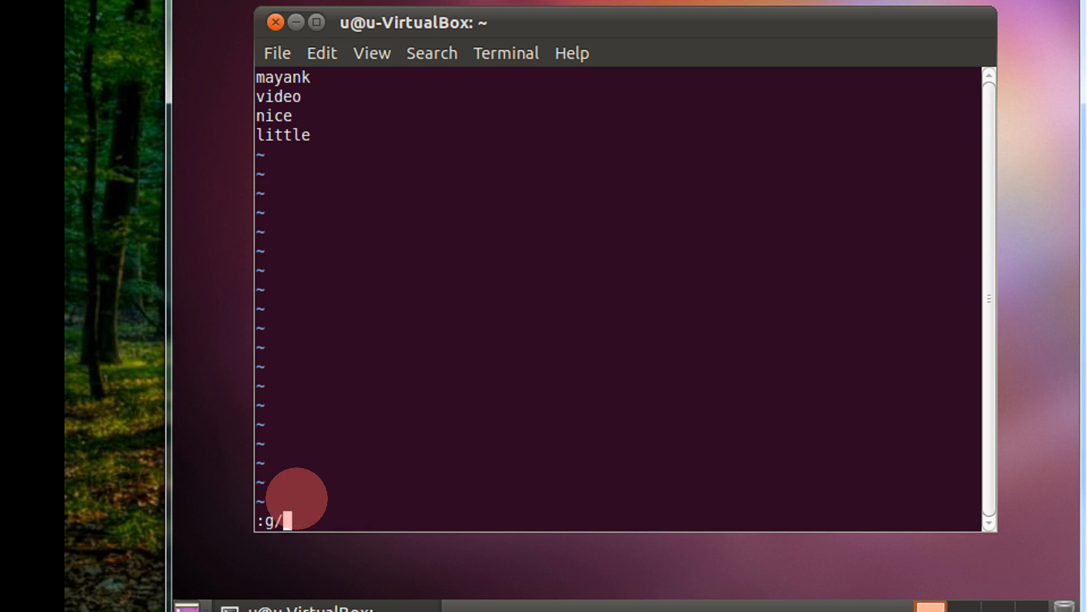
pyautogui.write('video/d')
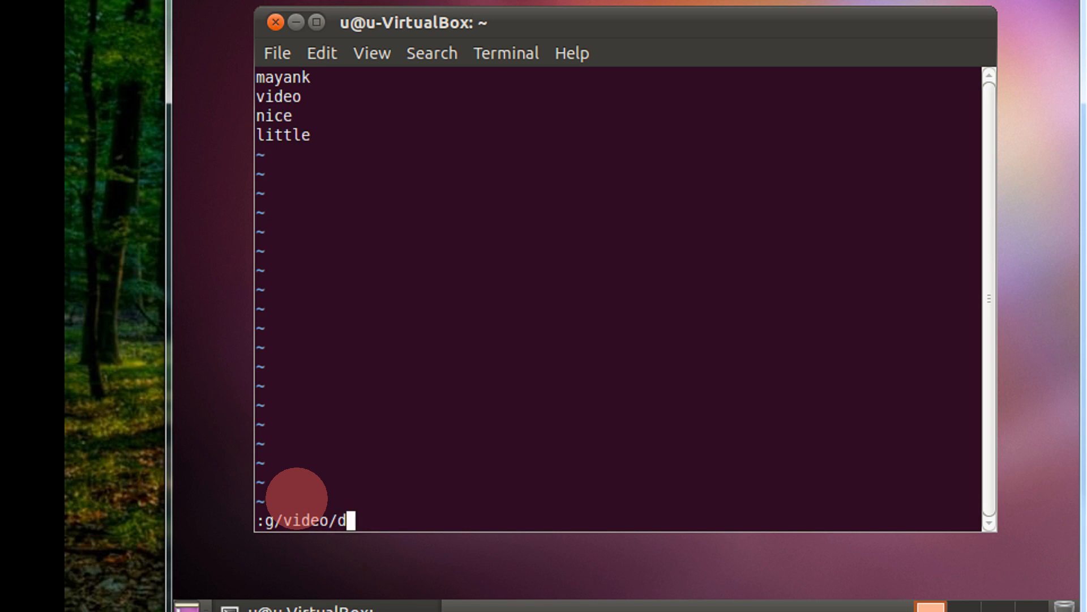
pyautogui.press('Return')
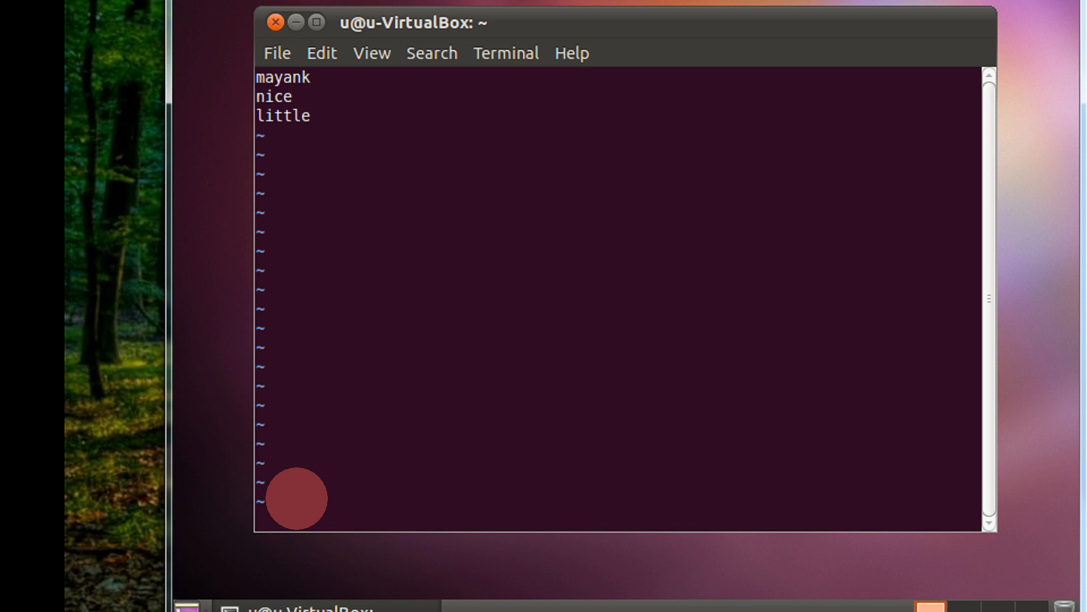
# Step: Write sample.txt and quit vi with :wq, back at the shell prompt
pyautogui.write(':w')
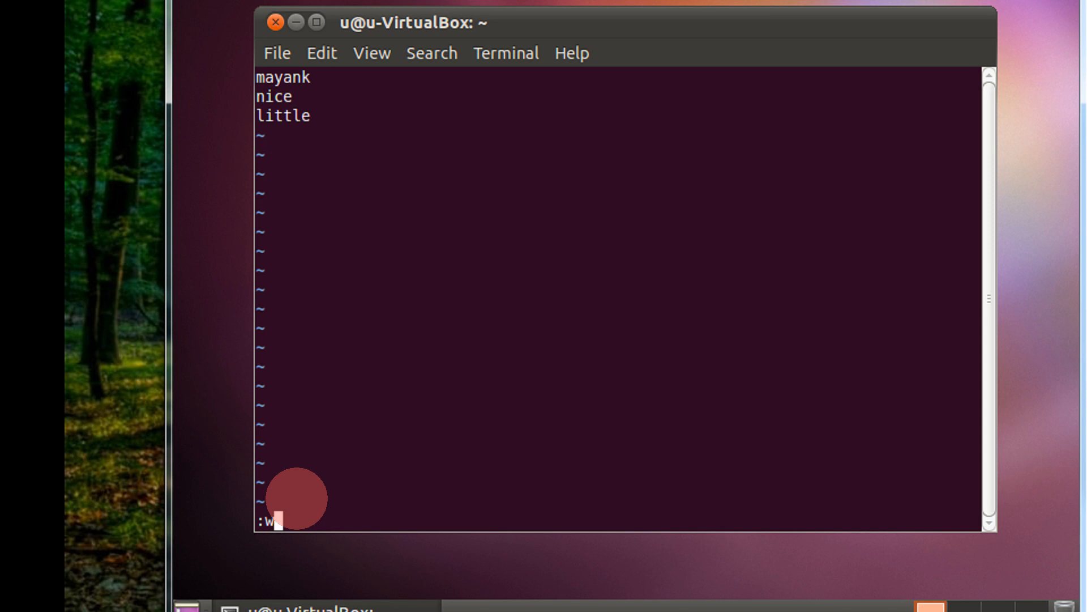
pyautogui.write('q')
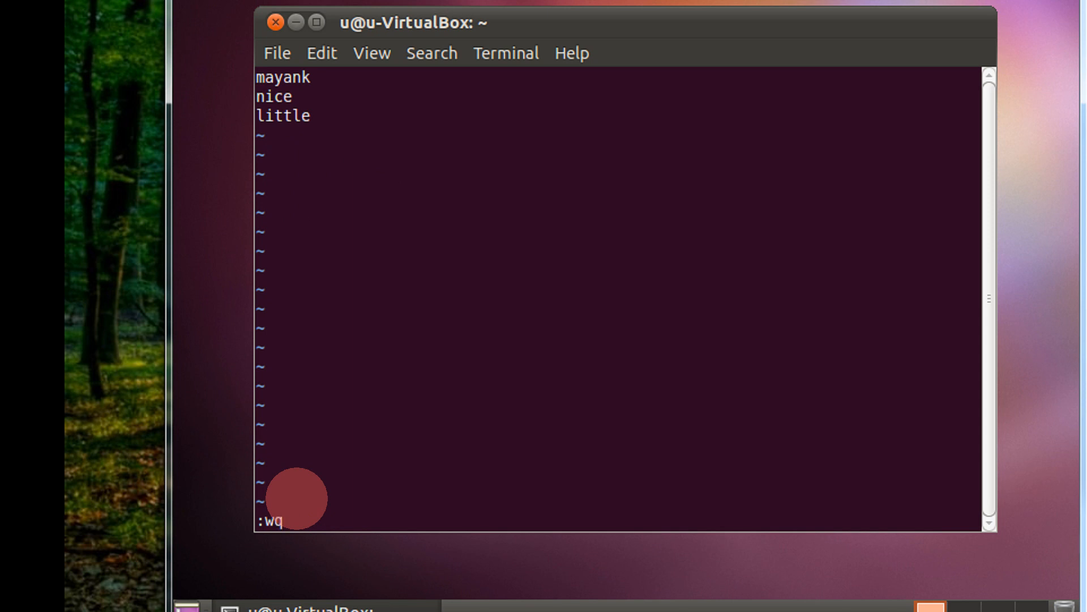
pyautogui.press('Return')
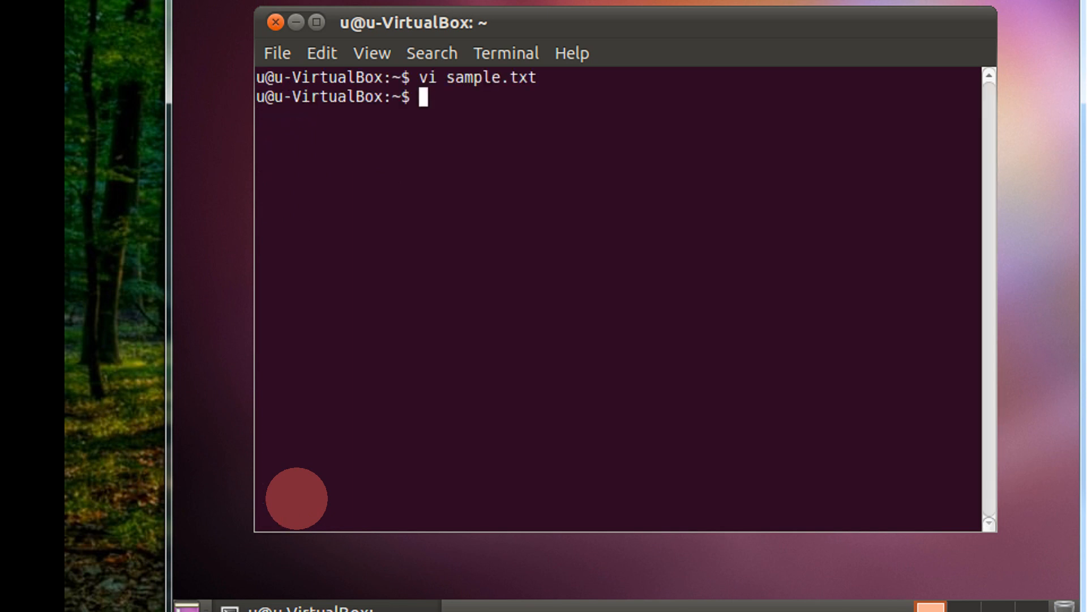
pyautogui.write('c')
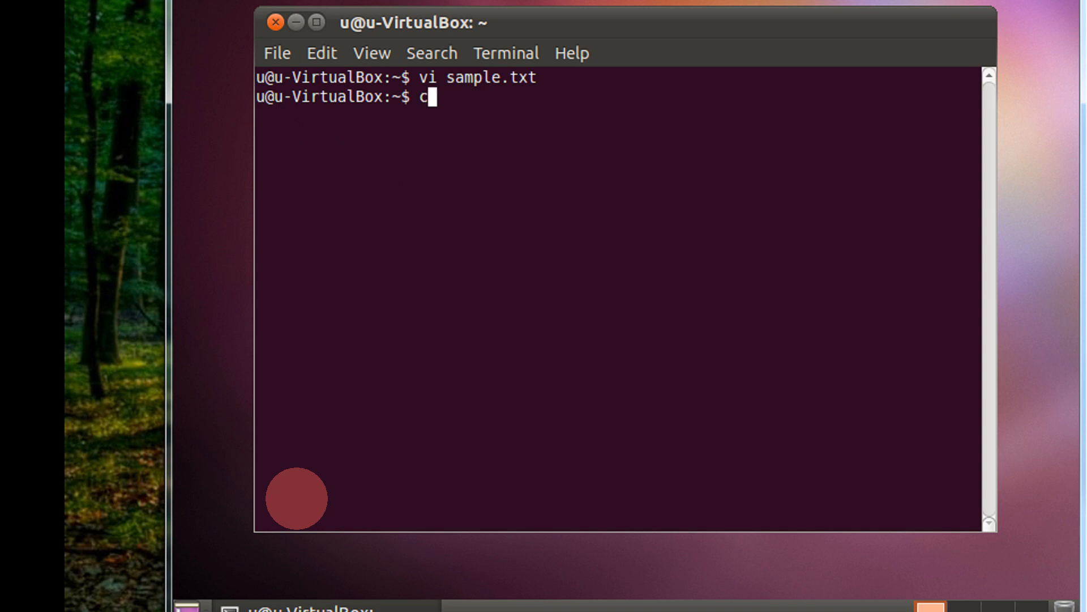